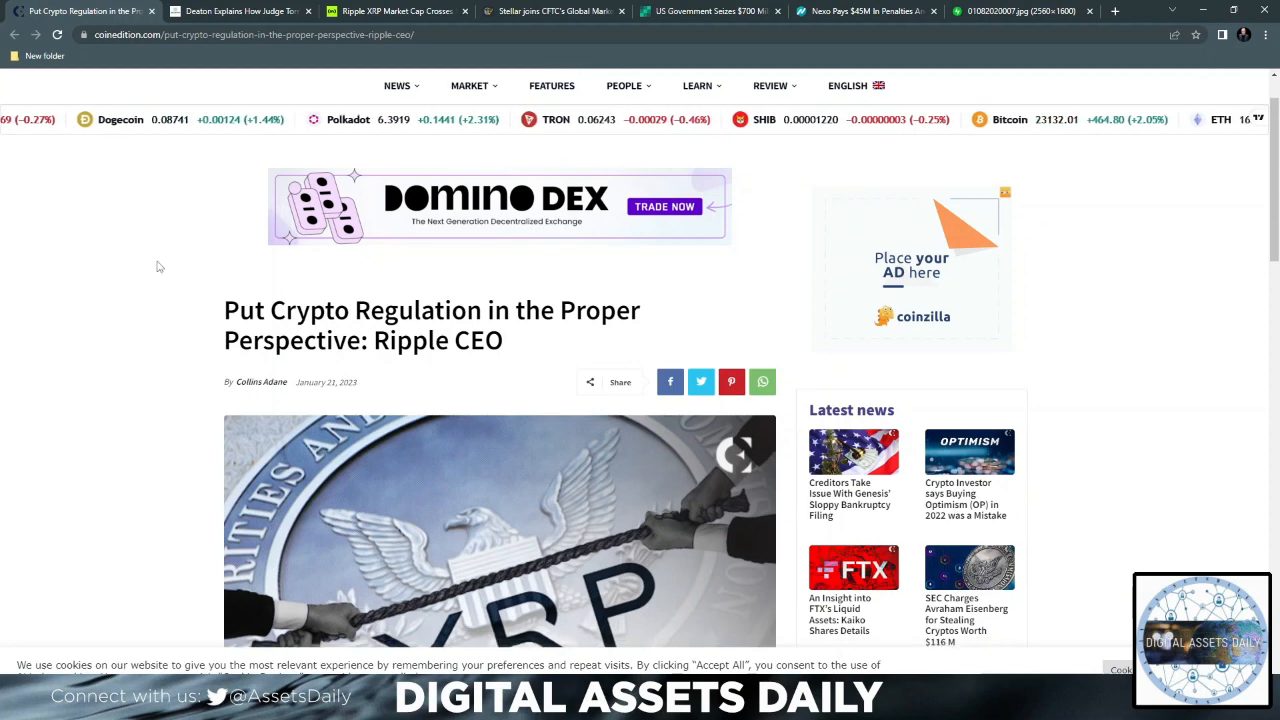
Scroll past the article photo to the bullet summary and opening paragraphs on Ripple's CEO.
scroll(down, 3)
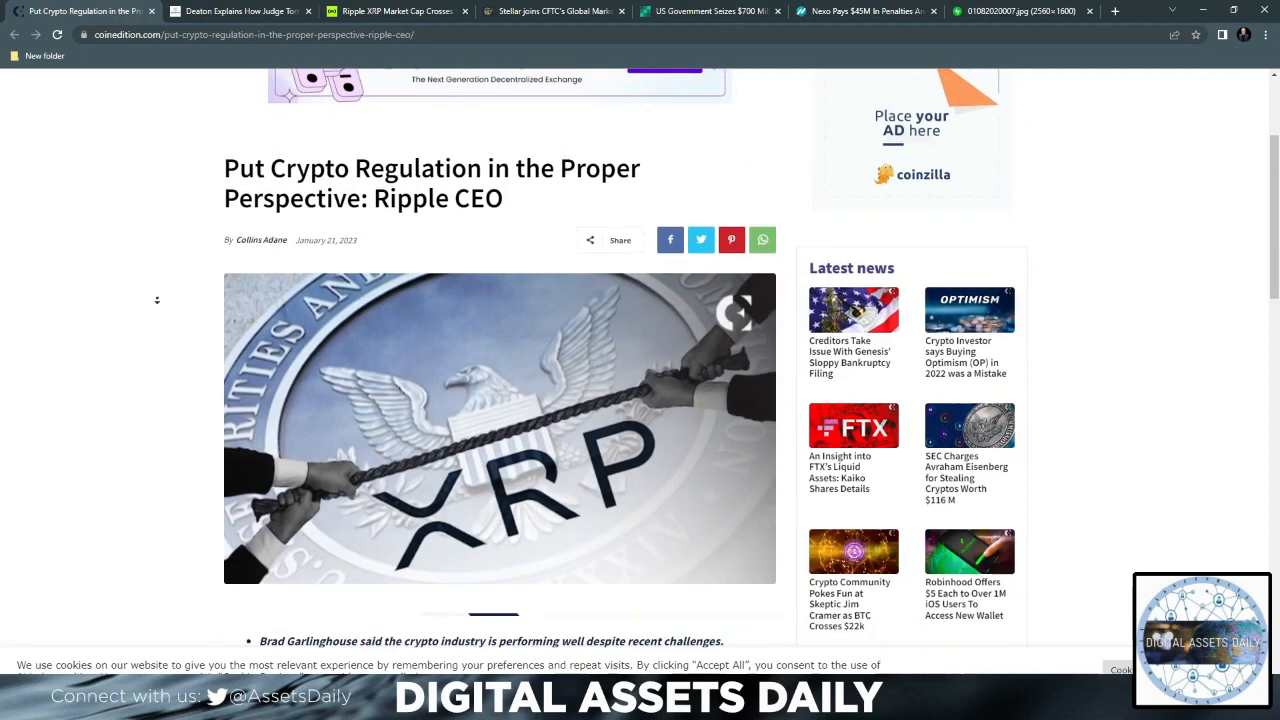
scroll(down, 3)
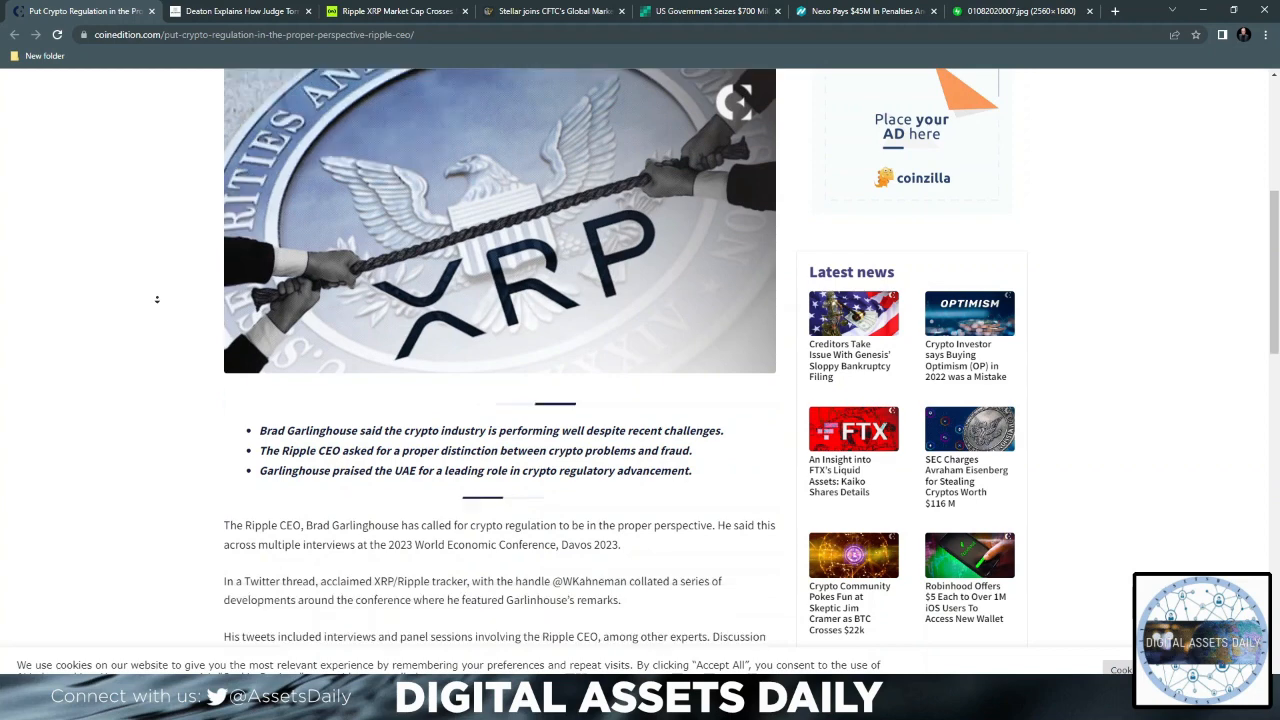
scroll(down, 3)
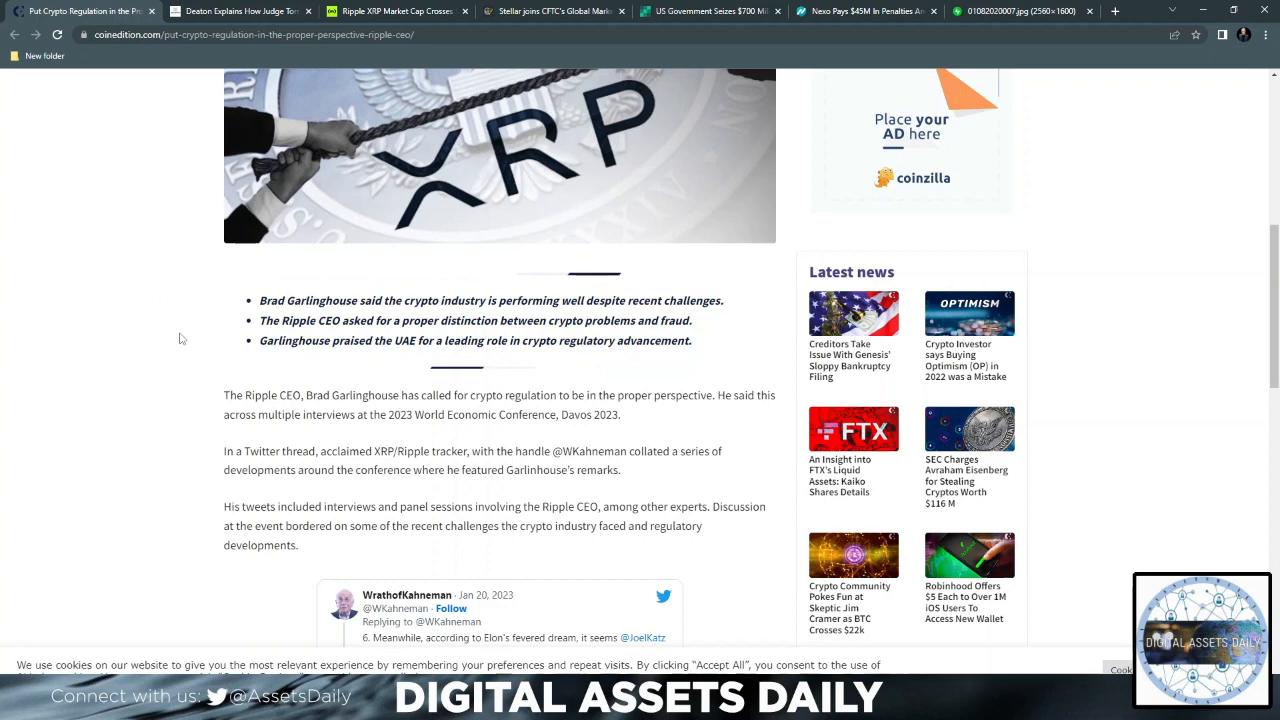
Switch to The Crypto Basic's Deaton/Judge Torres article and read down to 'Attorney Deaton Thinks Otherwise'.
click(240, 11)
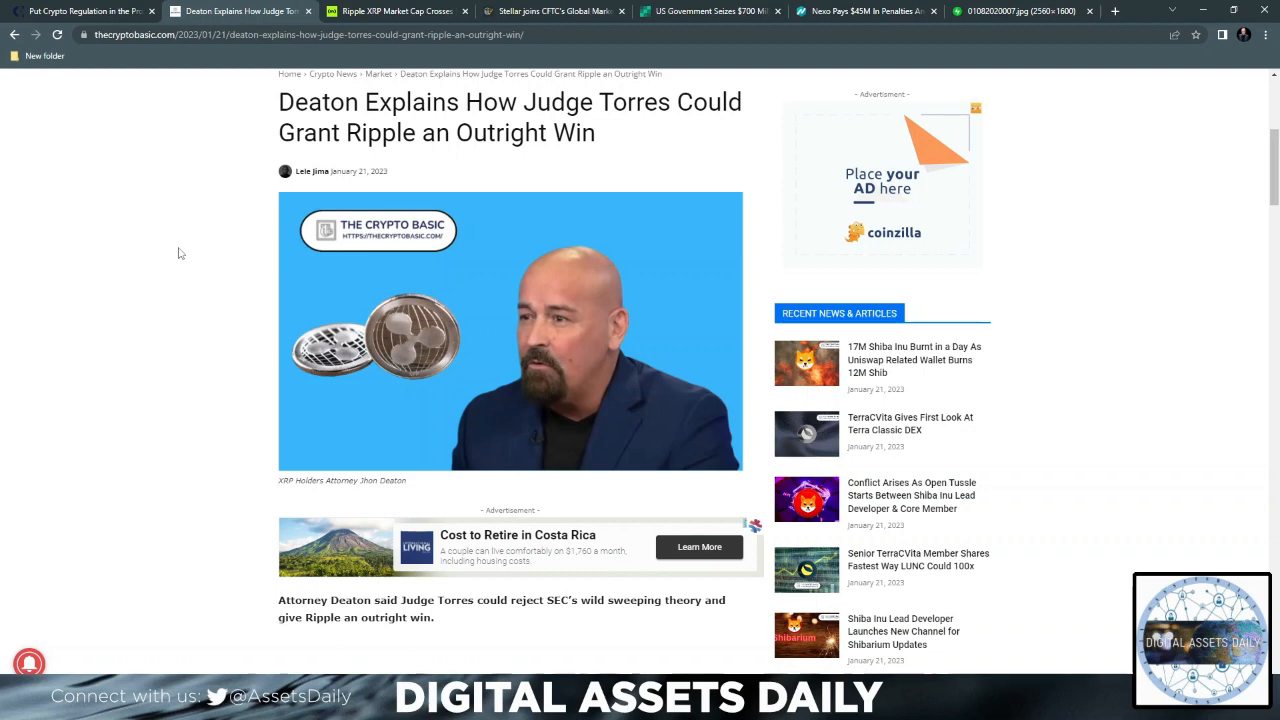
scroll(down, 3)
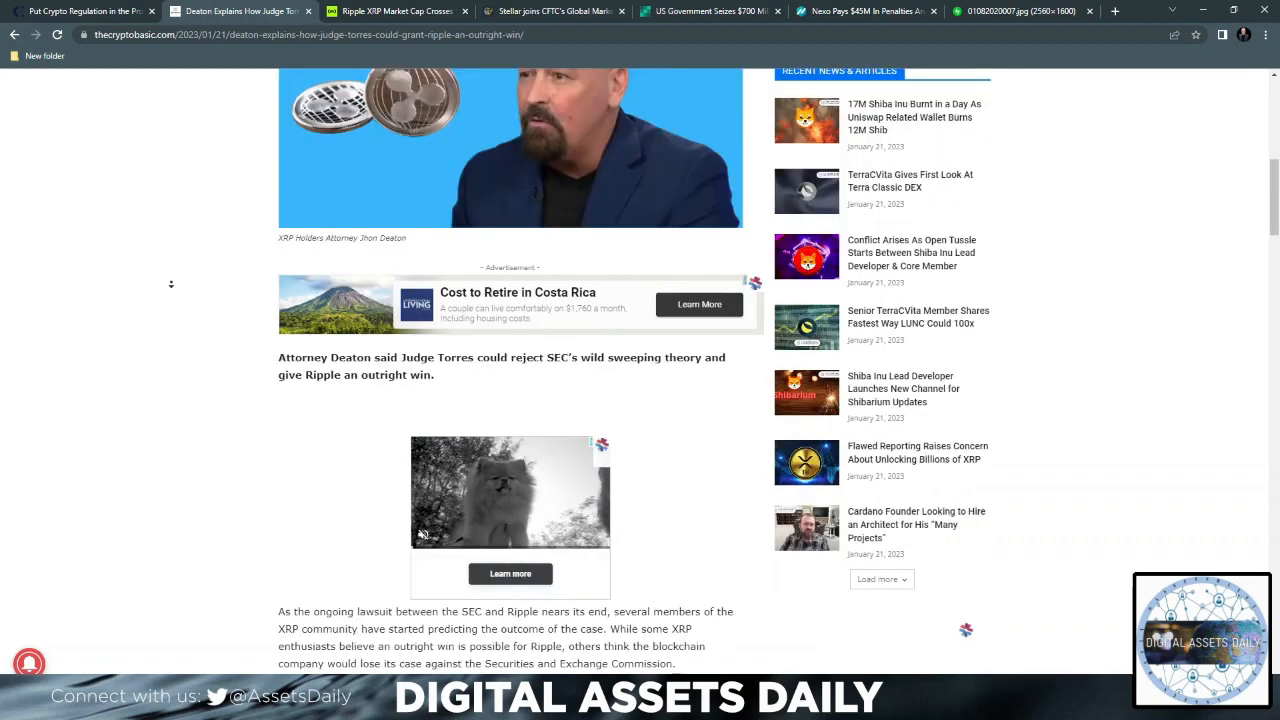
scroll(down, 3)
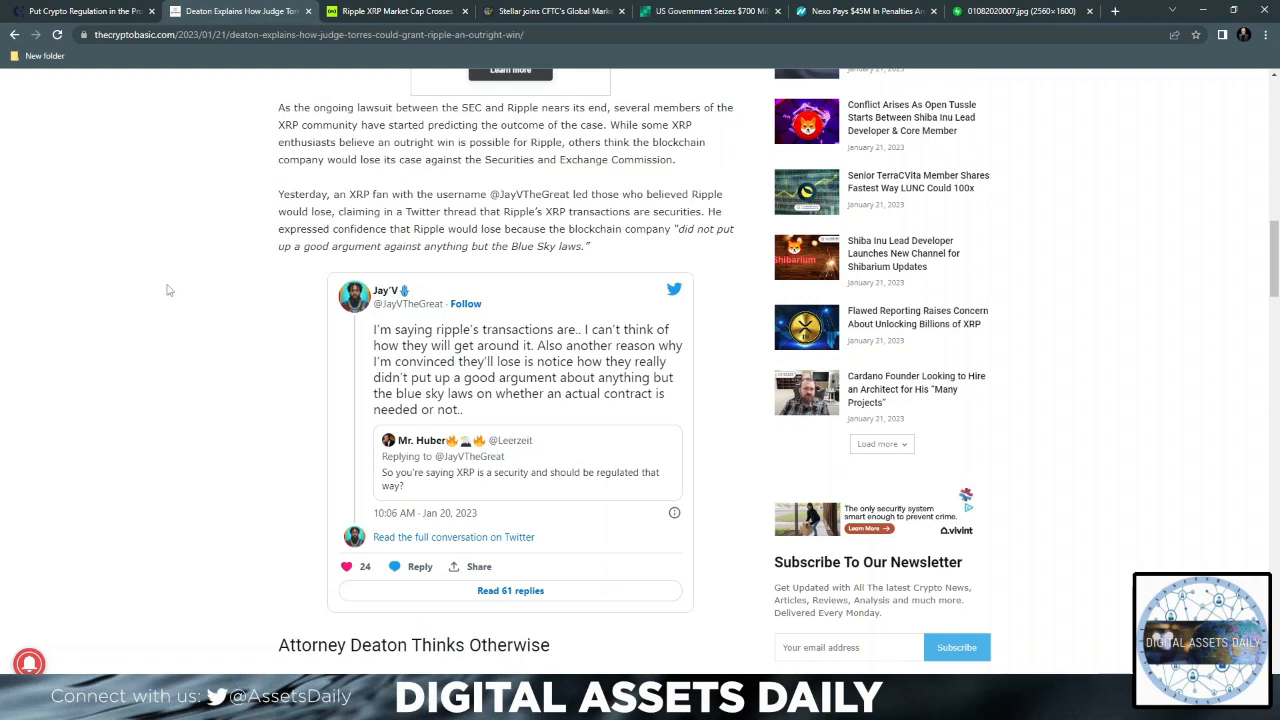
mouse_move(146, 275)
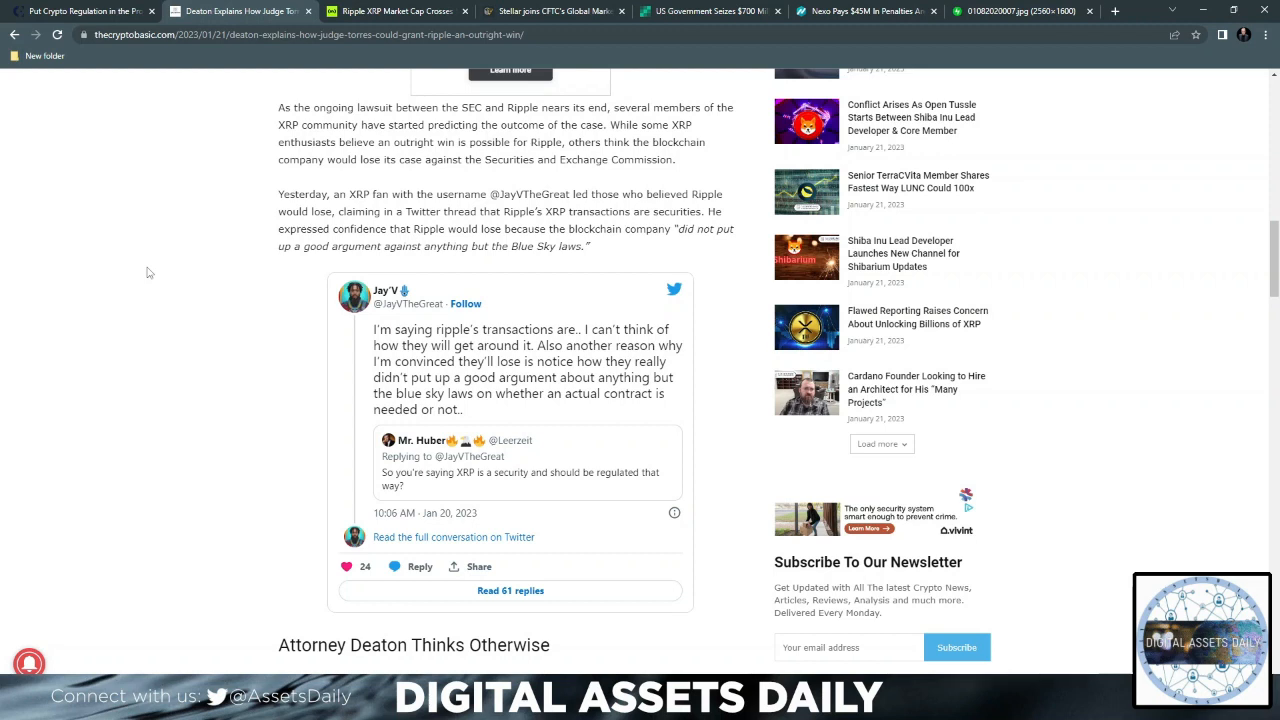
mouse_move(143, 312)
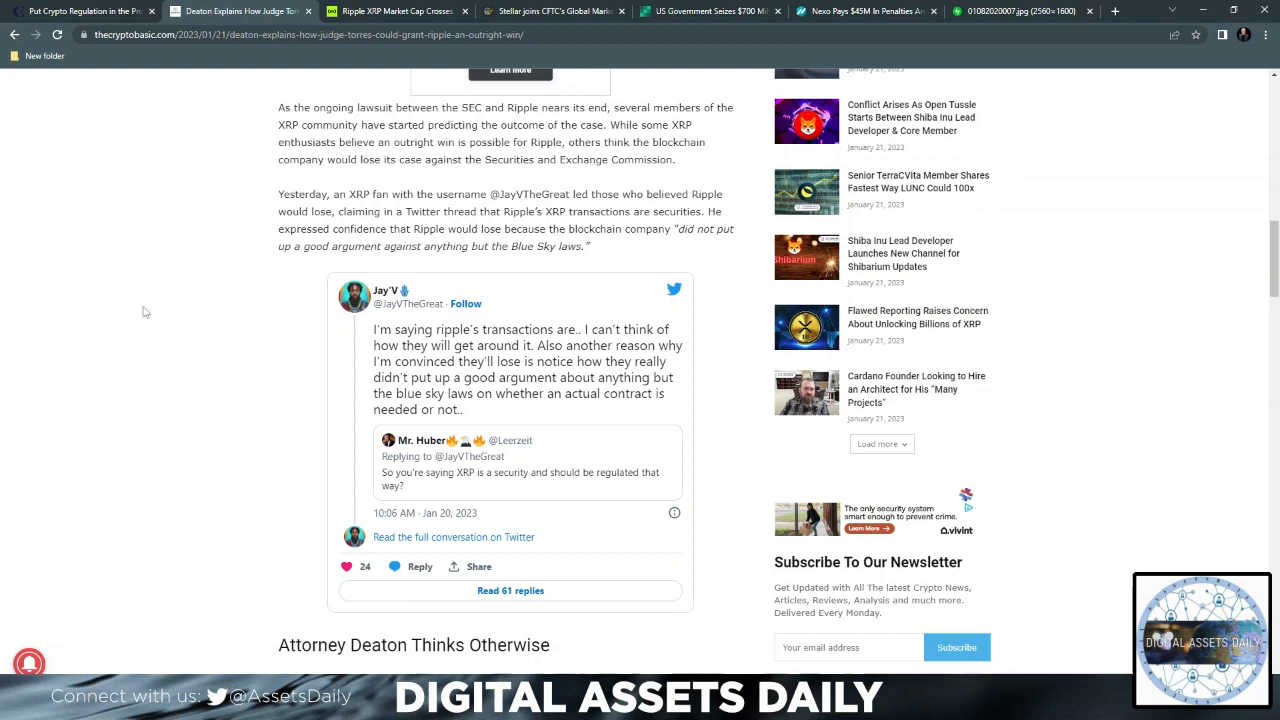
mouse_move(138, 354)
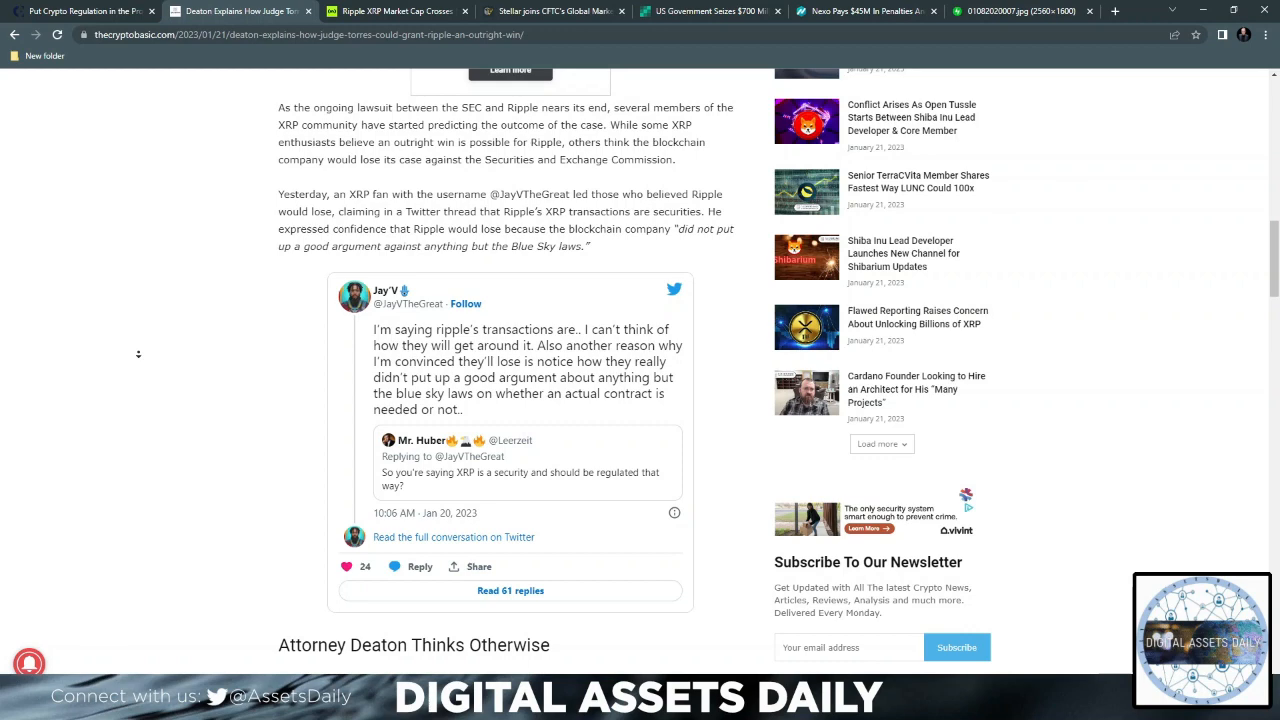
scroll(down, 3)
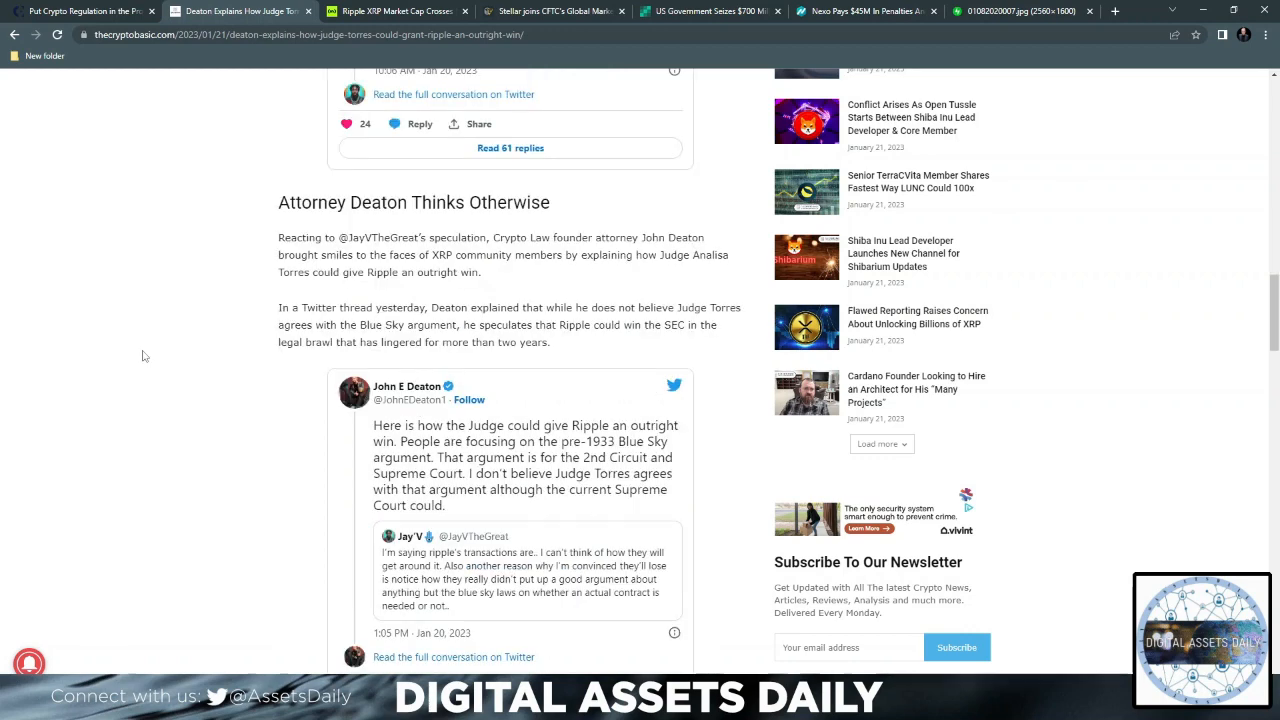
scroll(down, 3)
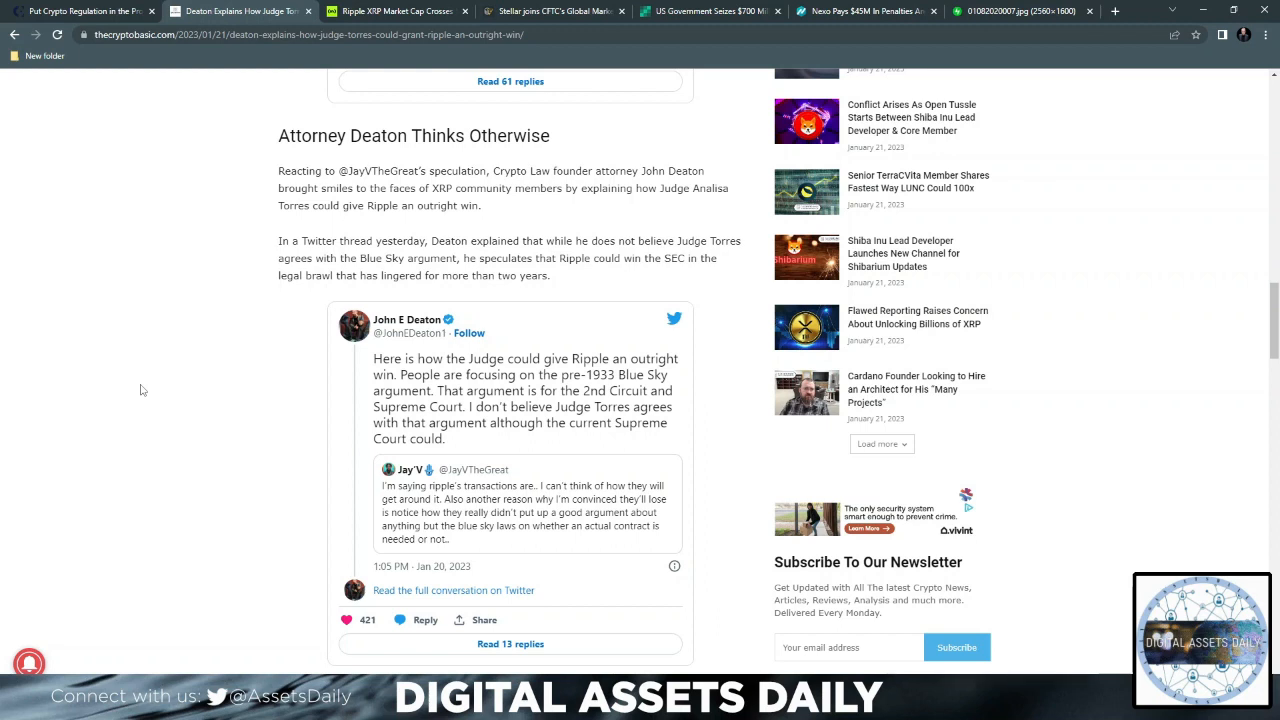
mouse_move(154, 390)
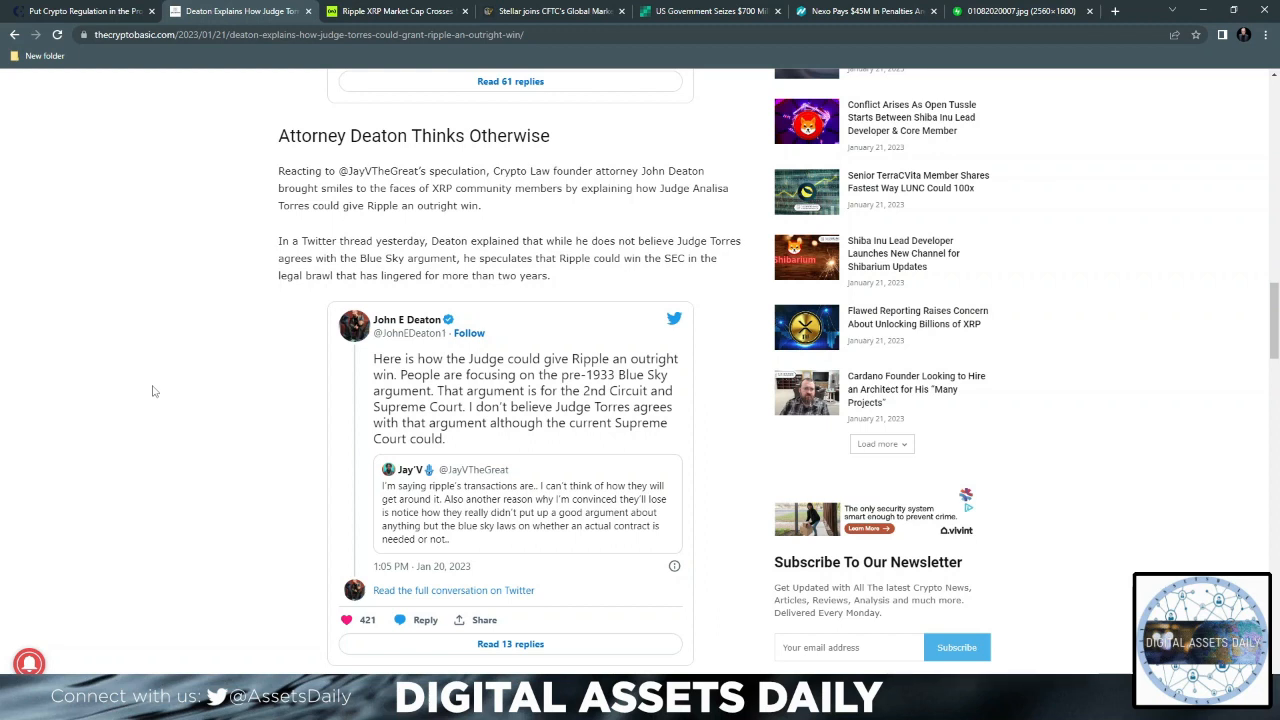
Read past Deaton's embedded tweet through 'Reasons Behind Deaton's Prediction' to the 'Deaton Slams SEC' heading.
scroll(down, 3)
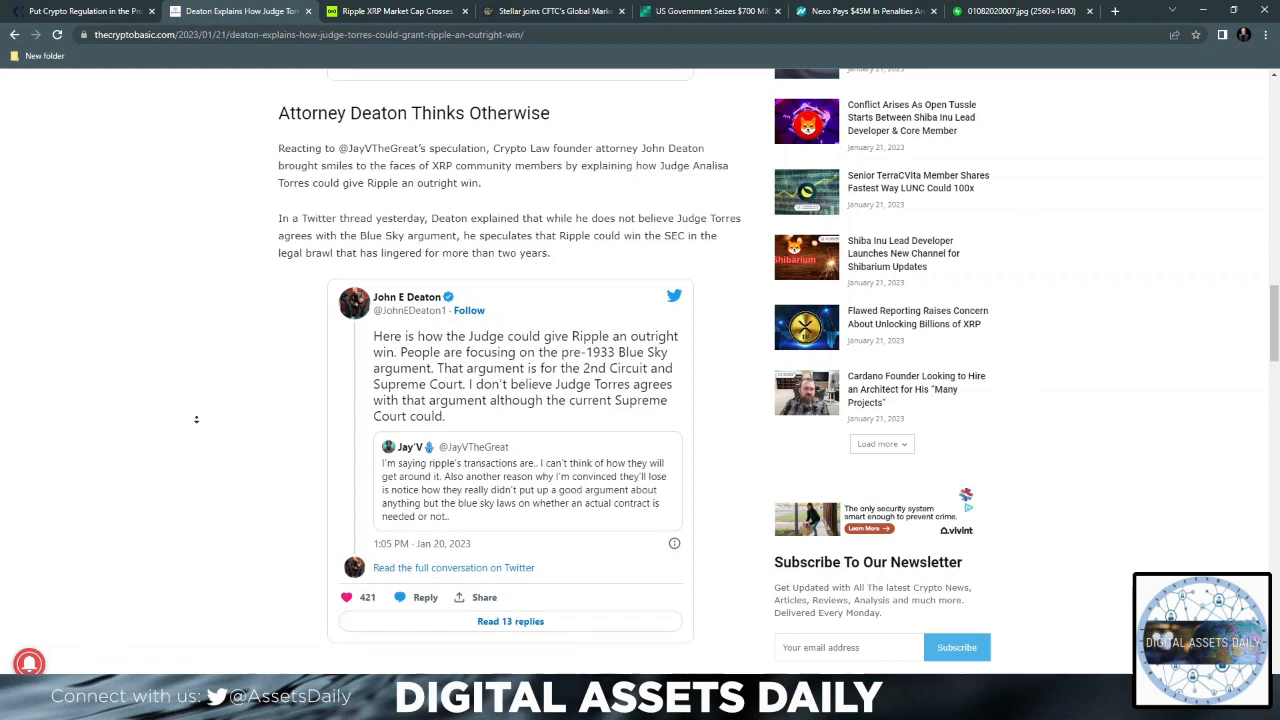
scroll(down, 3)
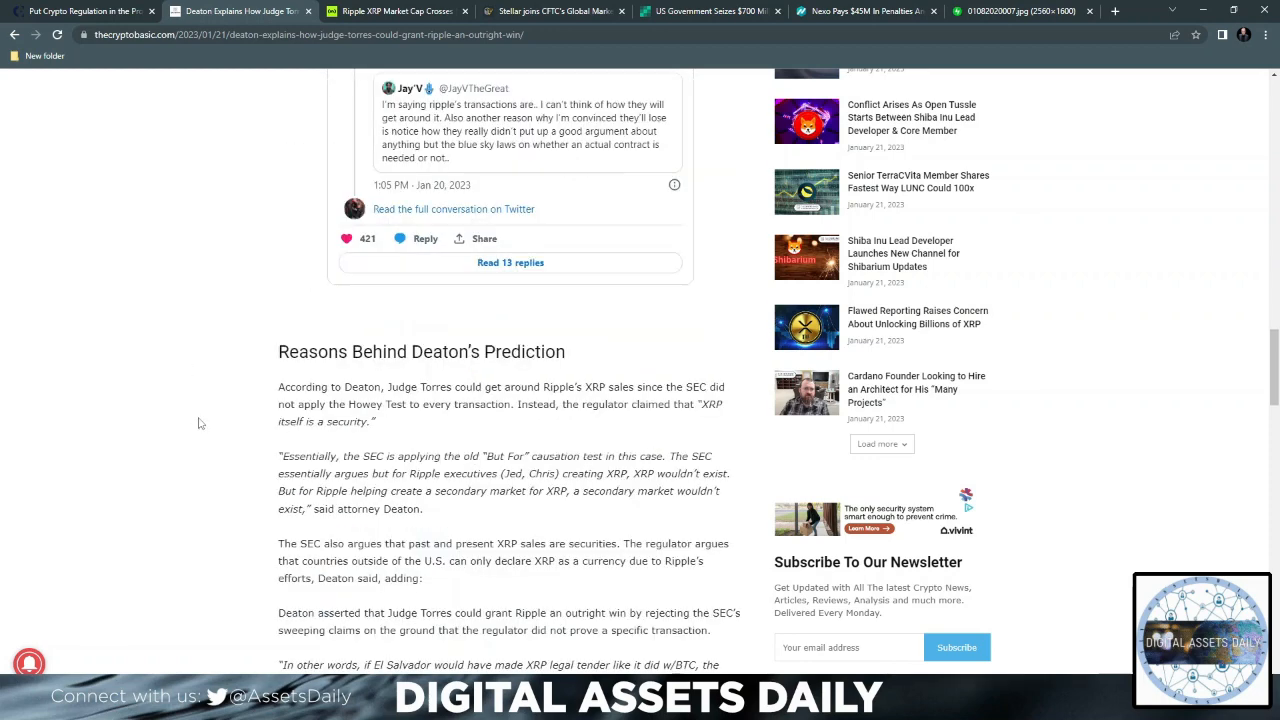
scroll(down, 3)
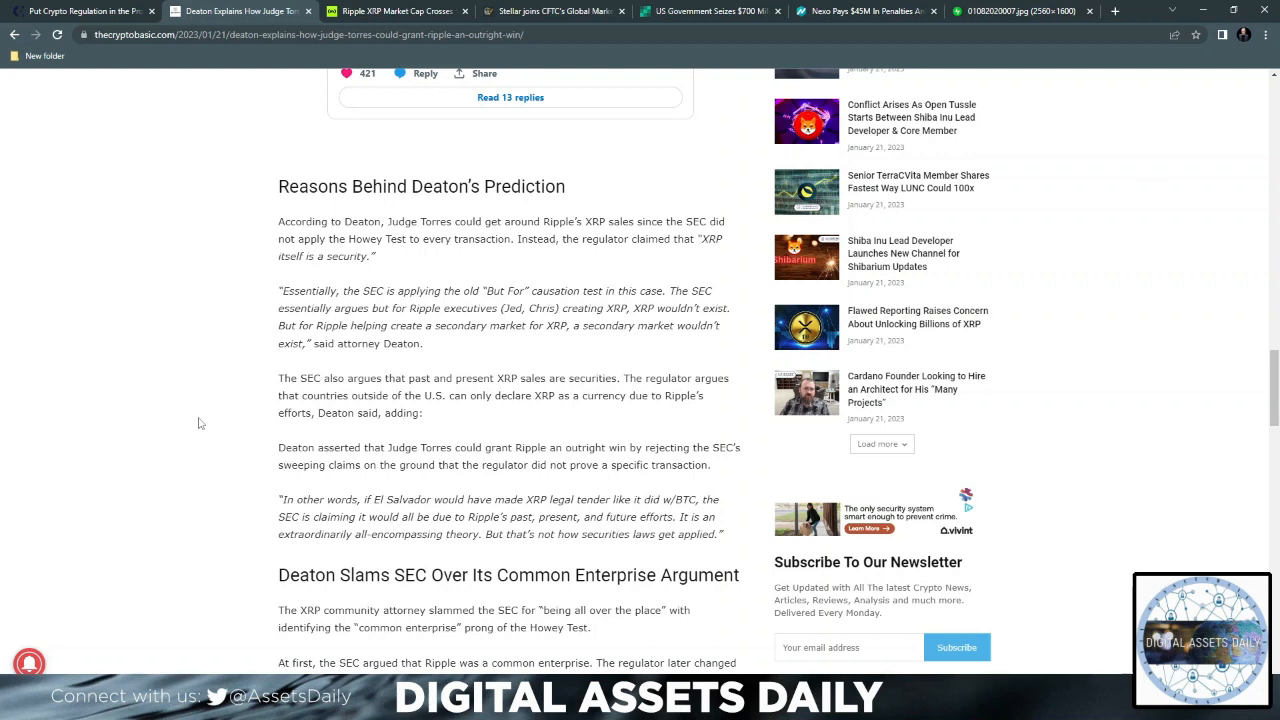
mouse_move(199, 421)
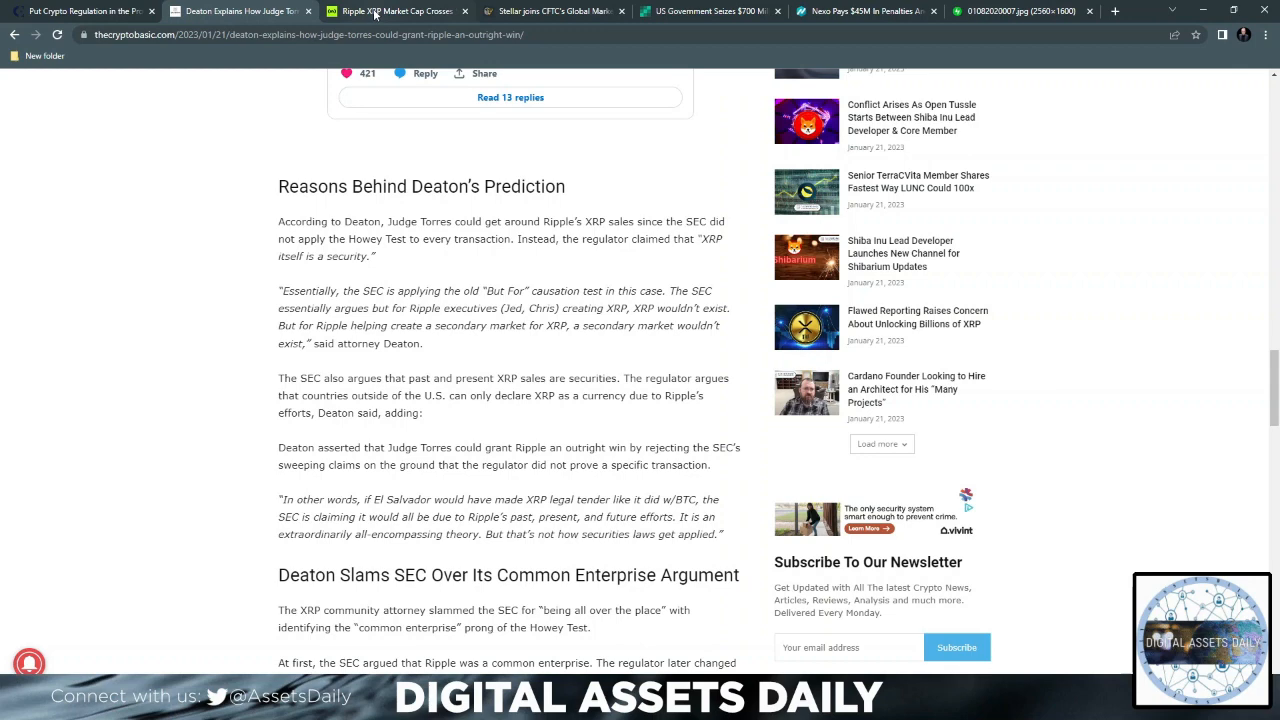
Switch to BeInCrypto's article on XRP's market cap crossing $20B amid liquidations.
click(395, 11)
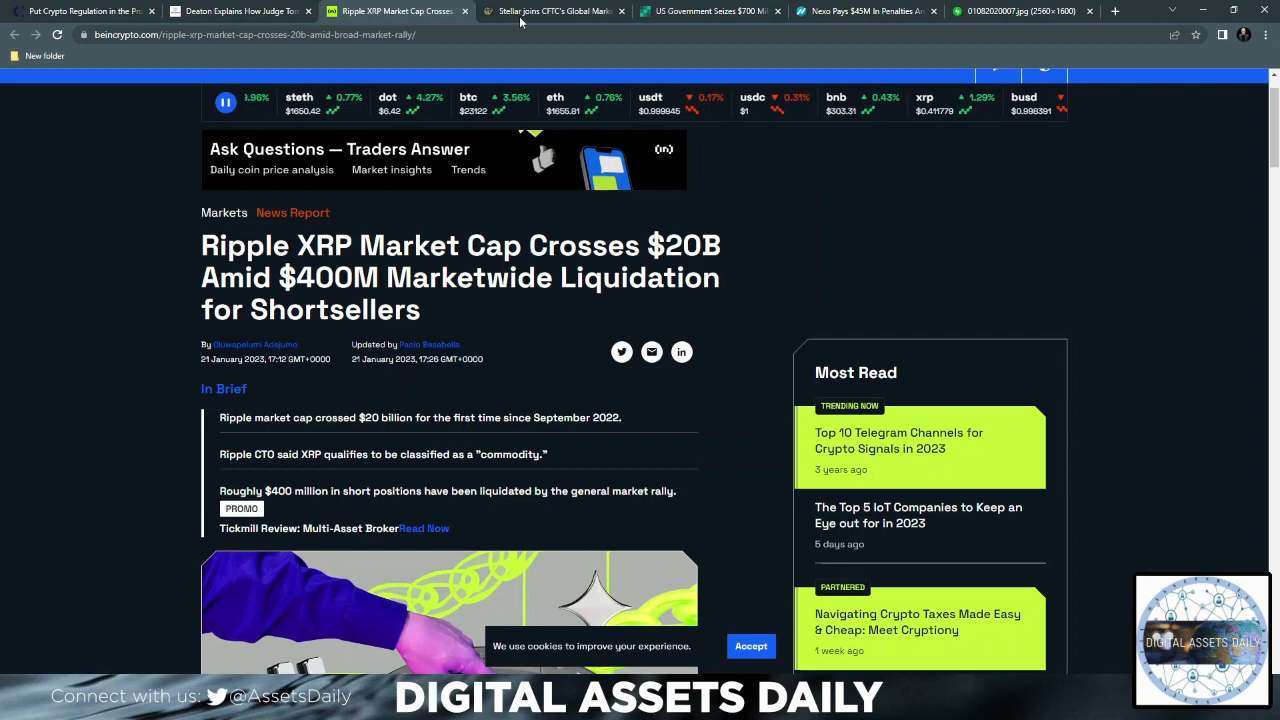
Switch to Cointelegraph's Stellar-joins-CFTC article, read its paragraphs and SDF quote, then return to the top.
click(548, 11)
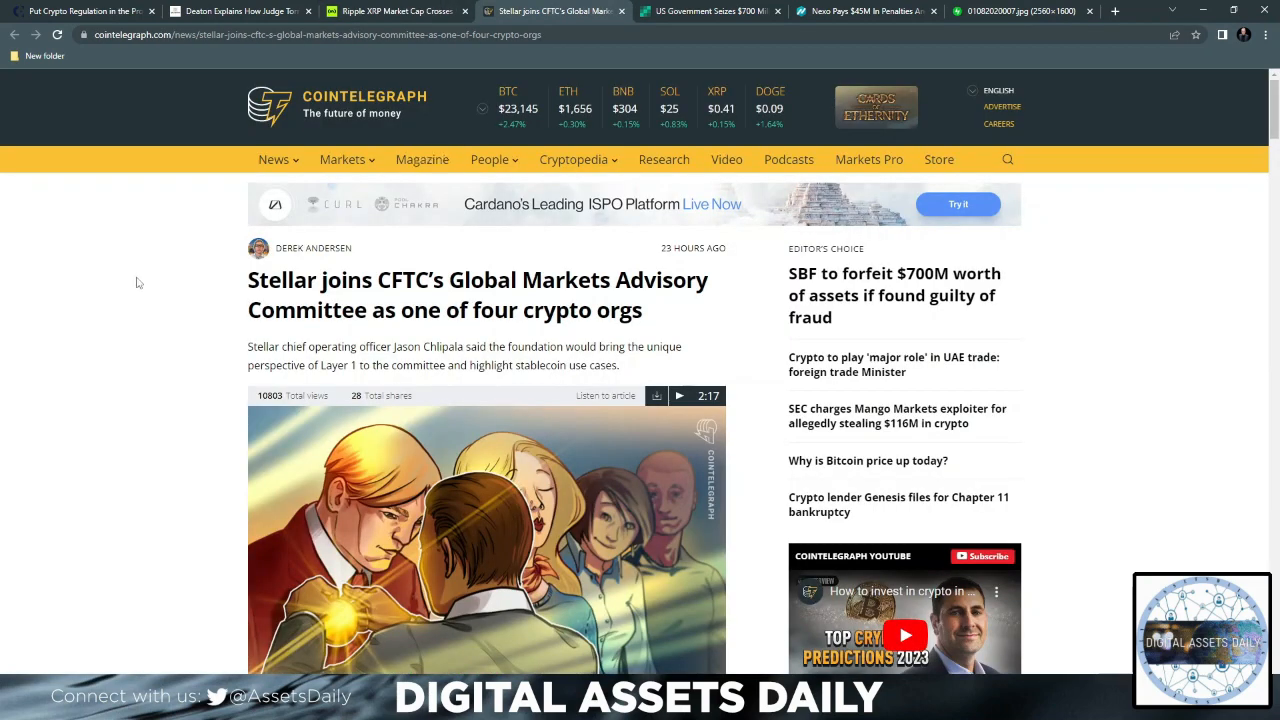
mouse_move(152, 305)
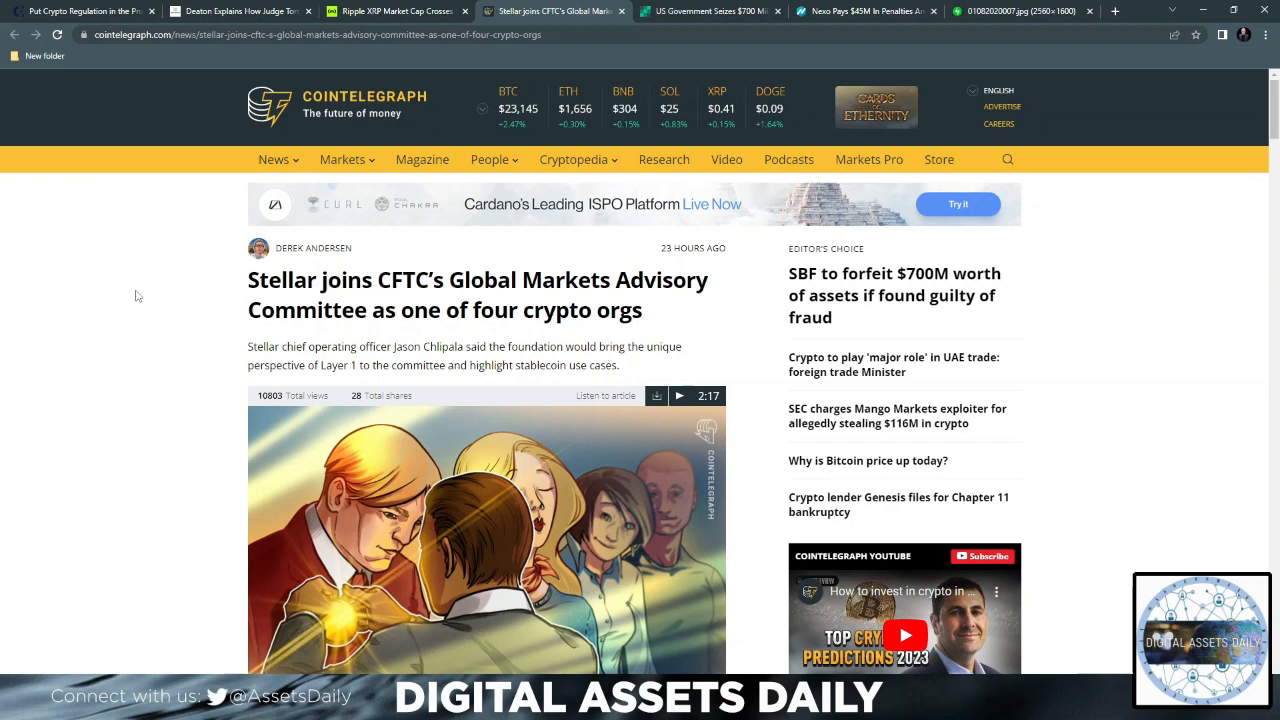
scroll(down, 3)
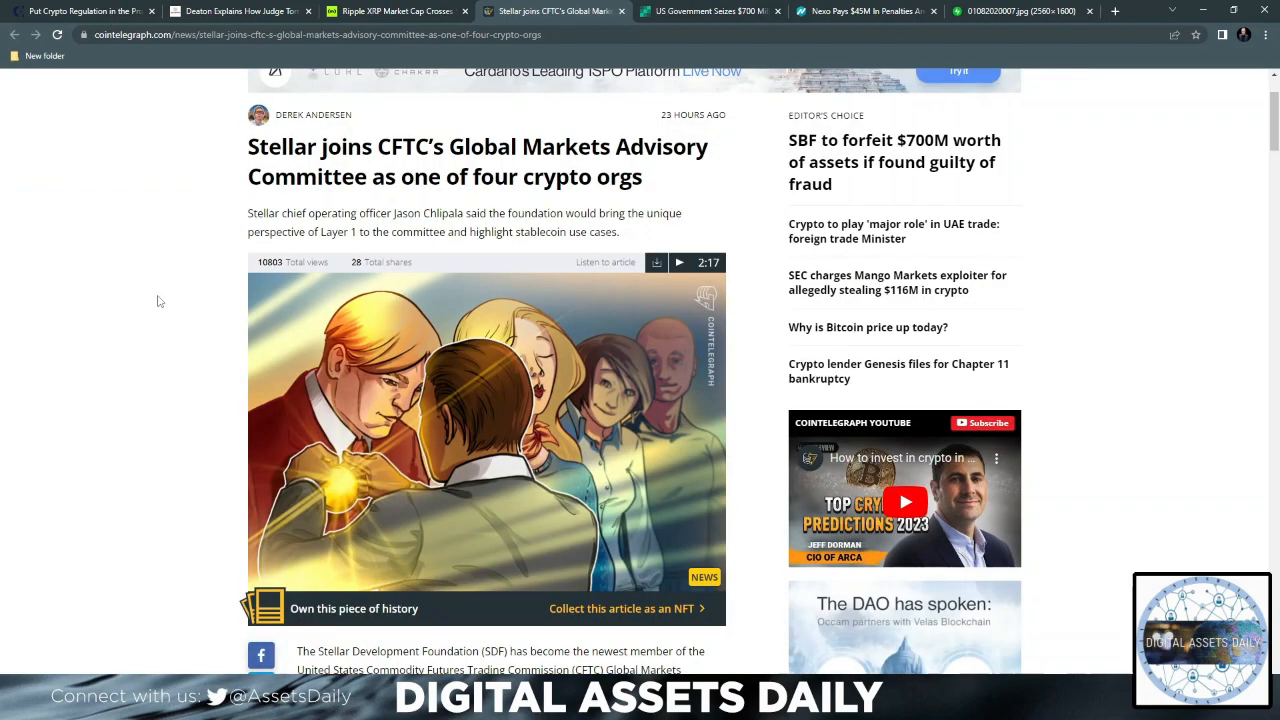
scroll(down, 3)
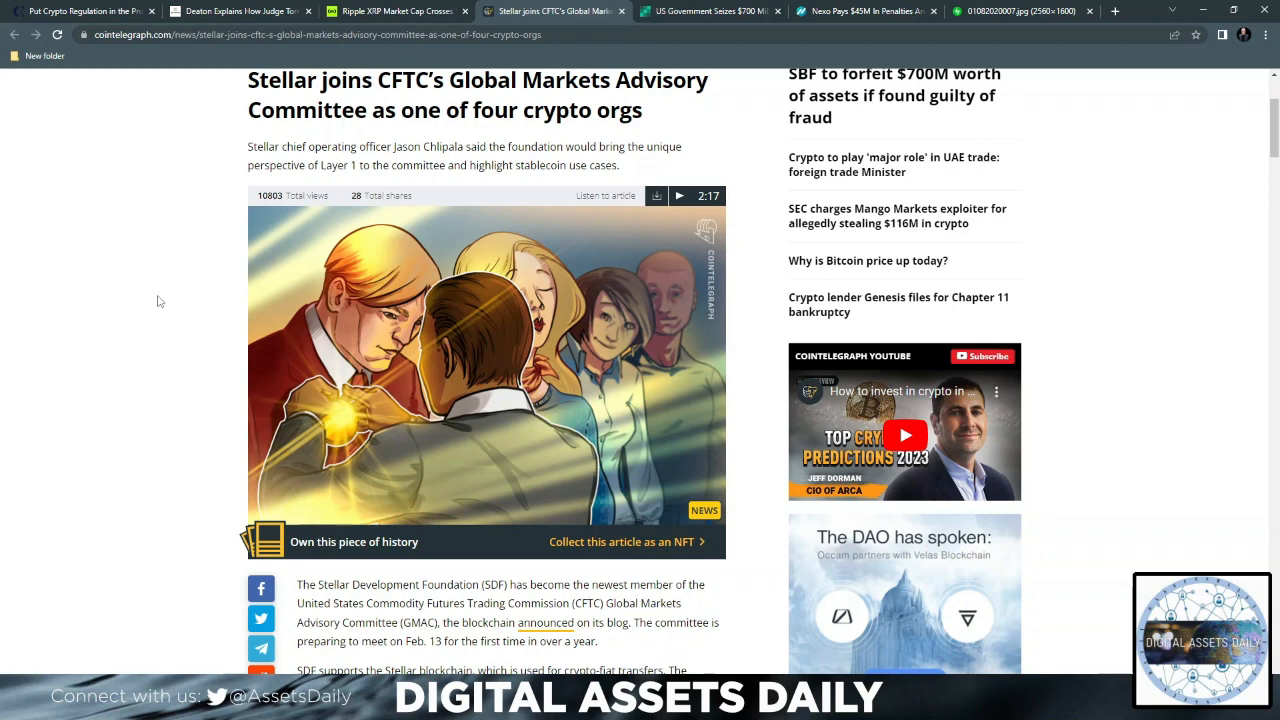
mouse_move(145, 326)
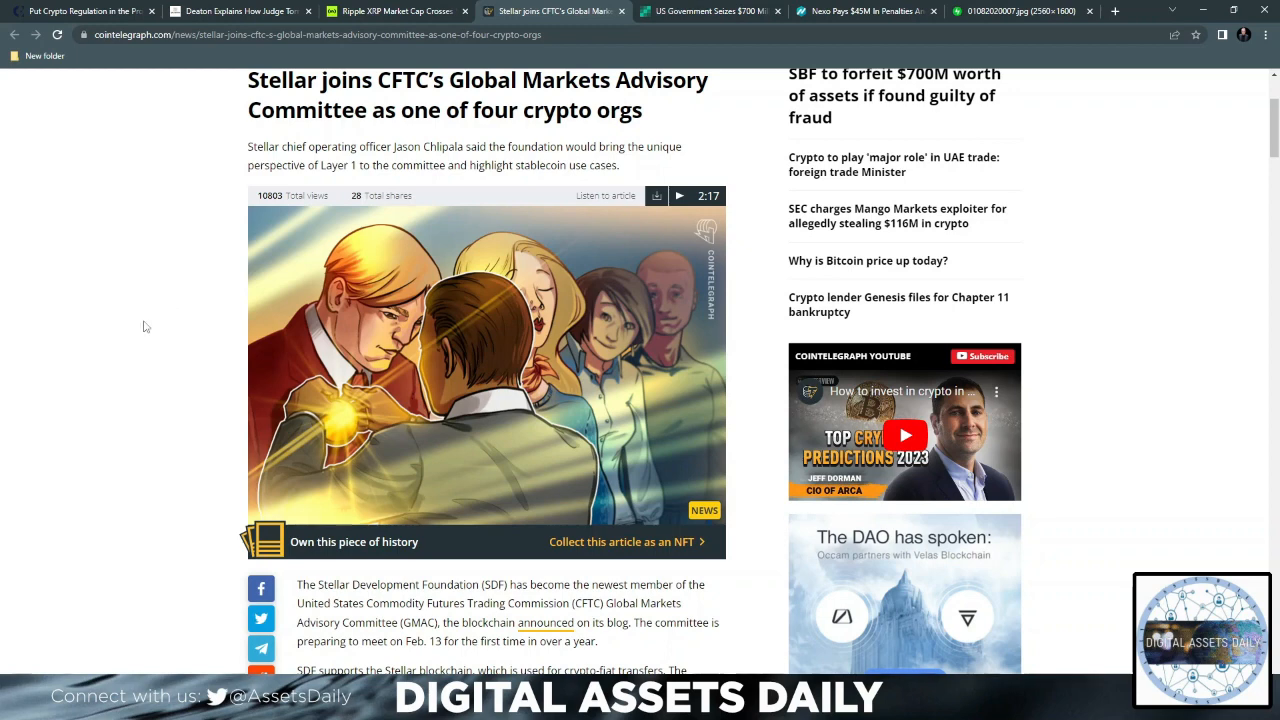
mouse_move(118, 295)
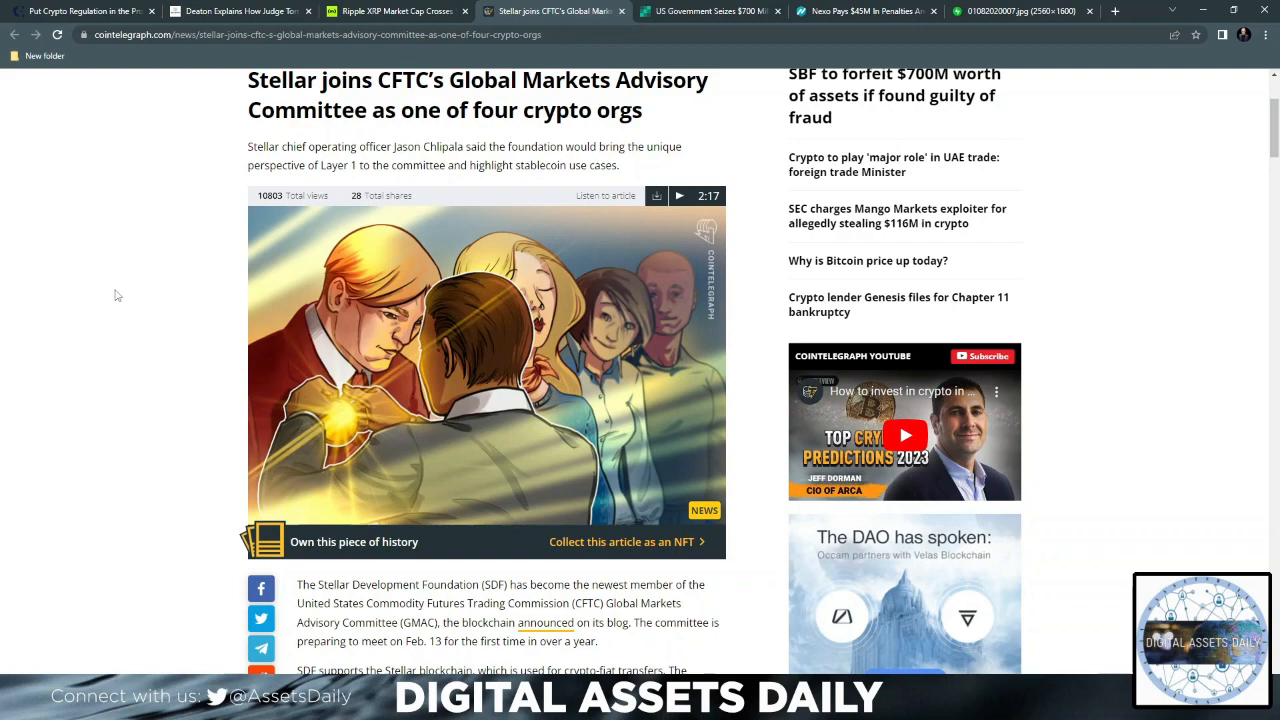
scroll(down, 3)
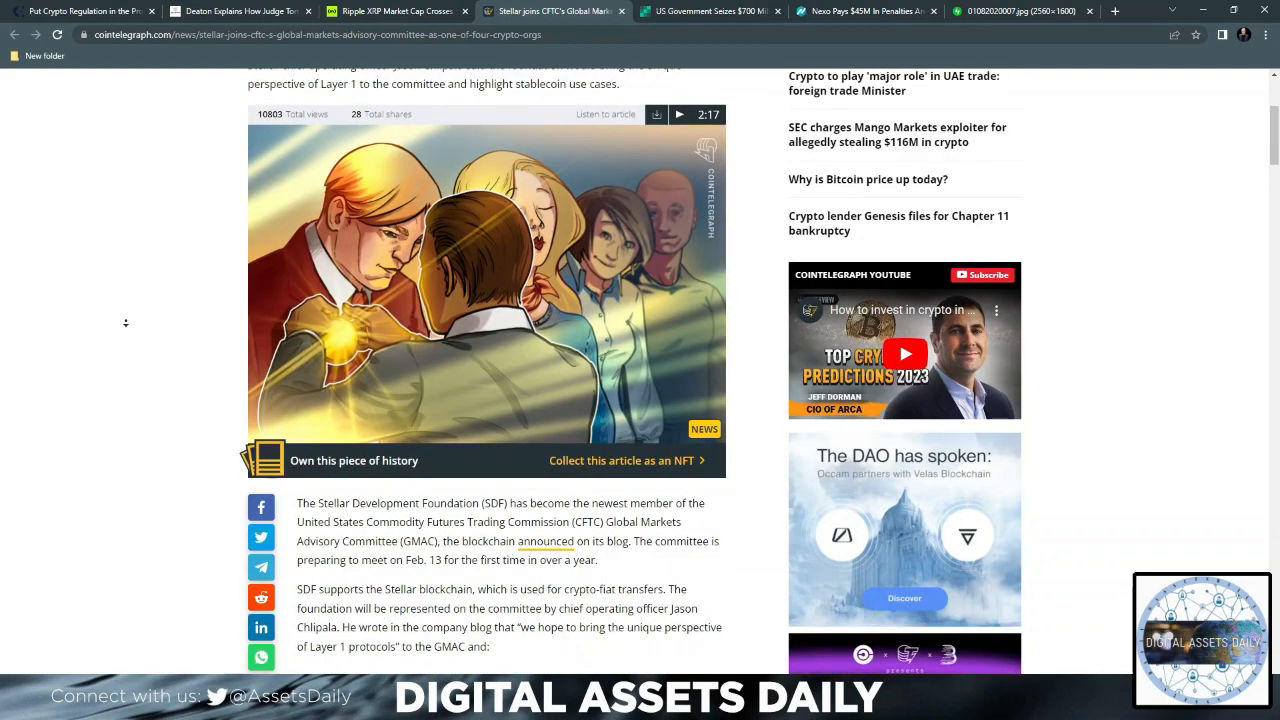
scroll(down, 3)
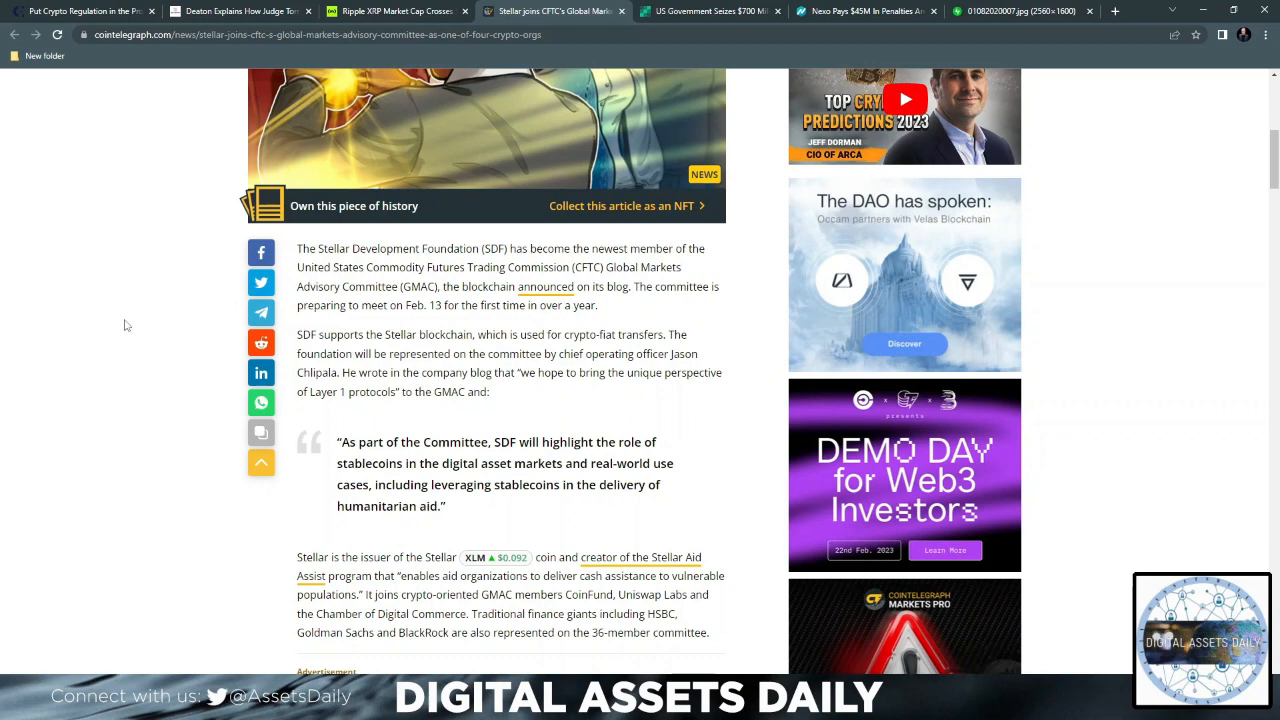
mouse_move(61, 339)
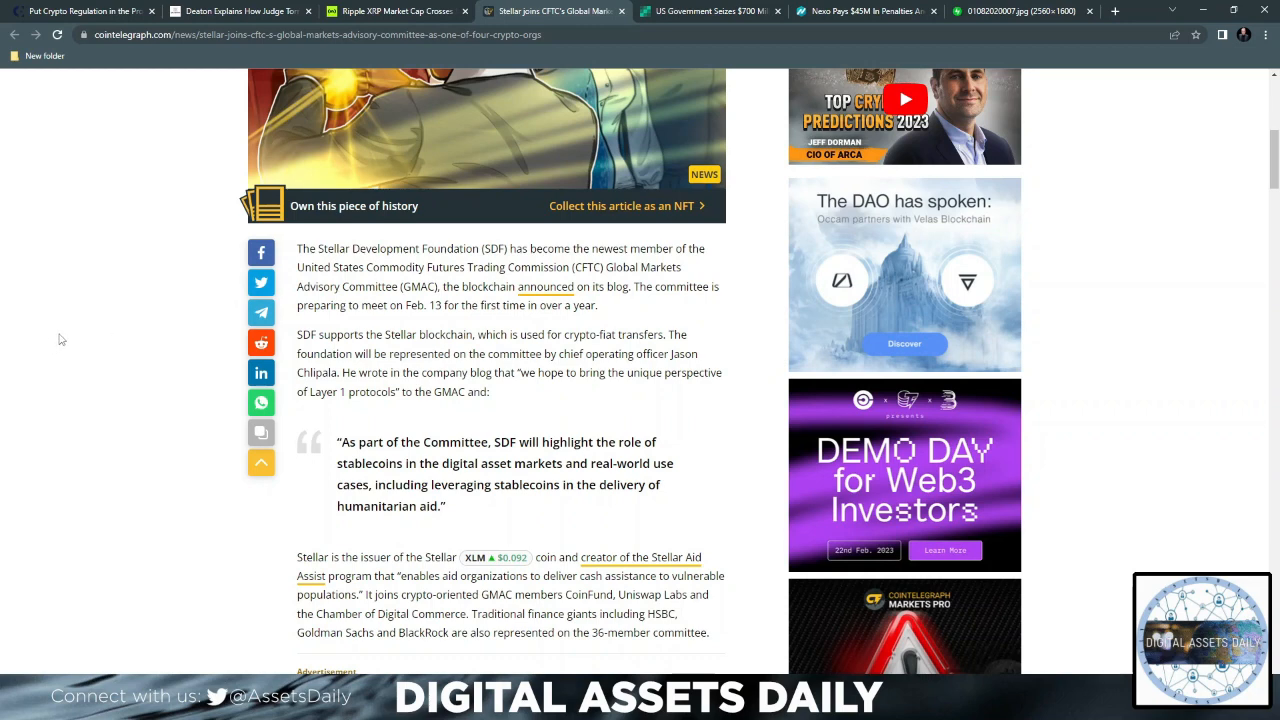
mouse_move(80, 350)
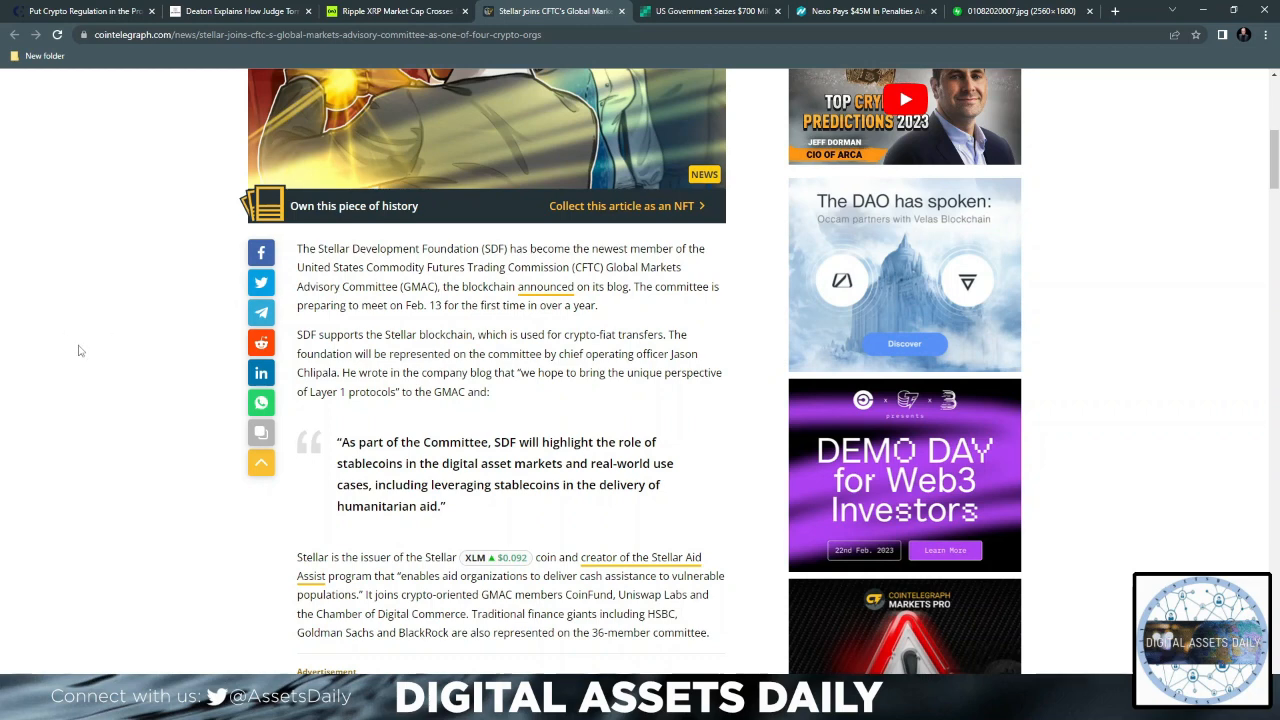
mouse_move(135, 403)
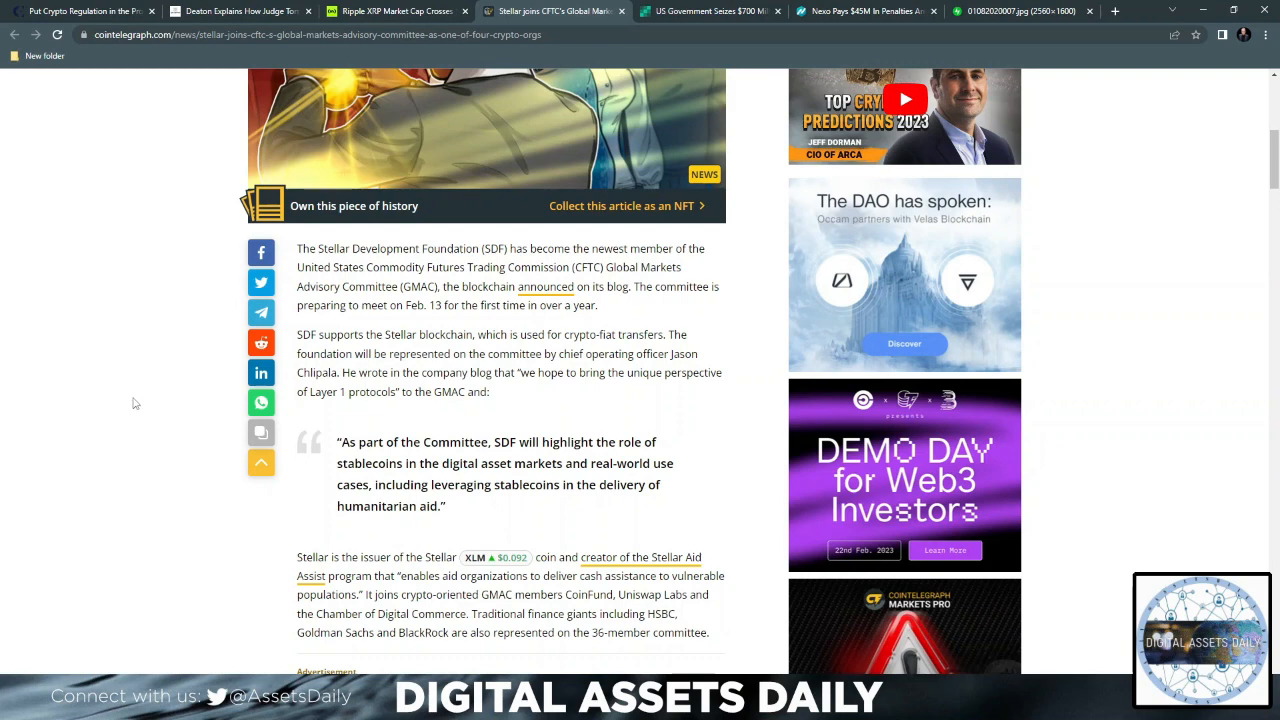
mouse_move(614, 435)
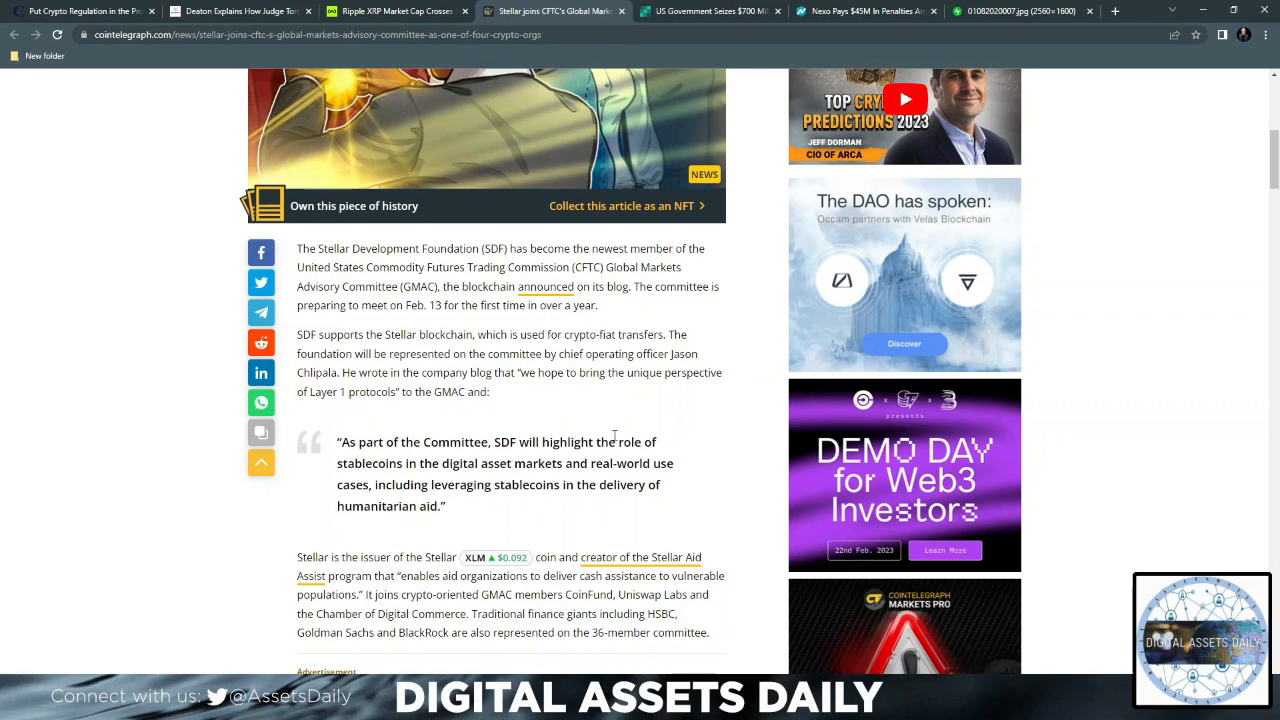
scroll(up, 3)
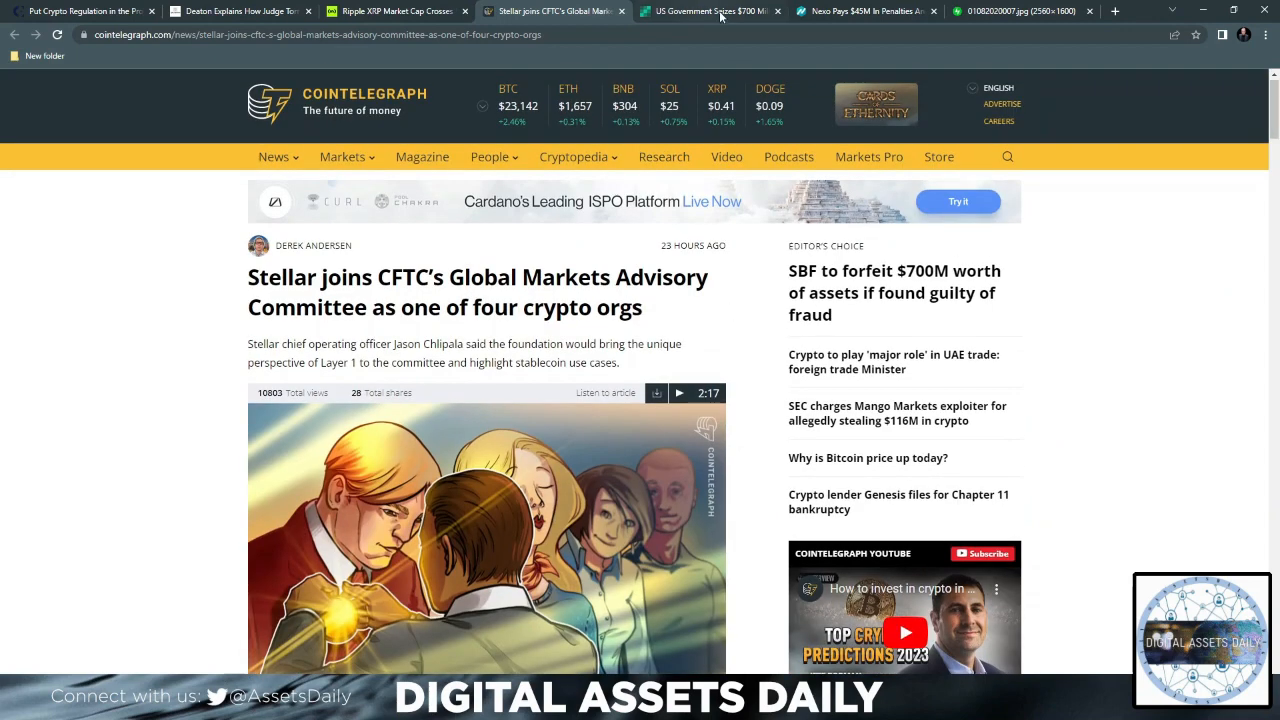
Switch to Bitcoin.com News' article on the US seizing $700M in Sam Bankman-Fried's assets.
click(710, 11)
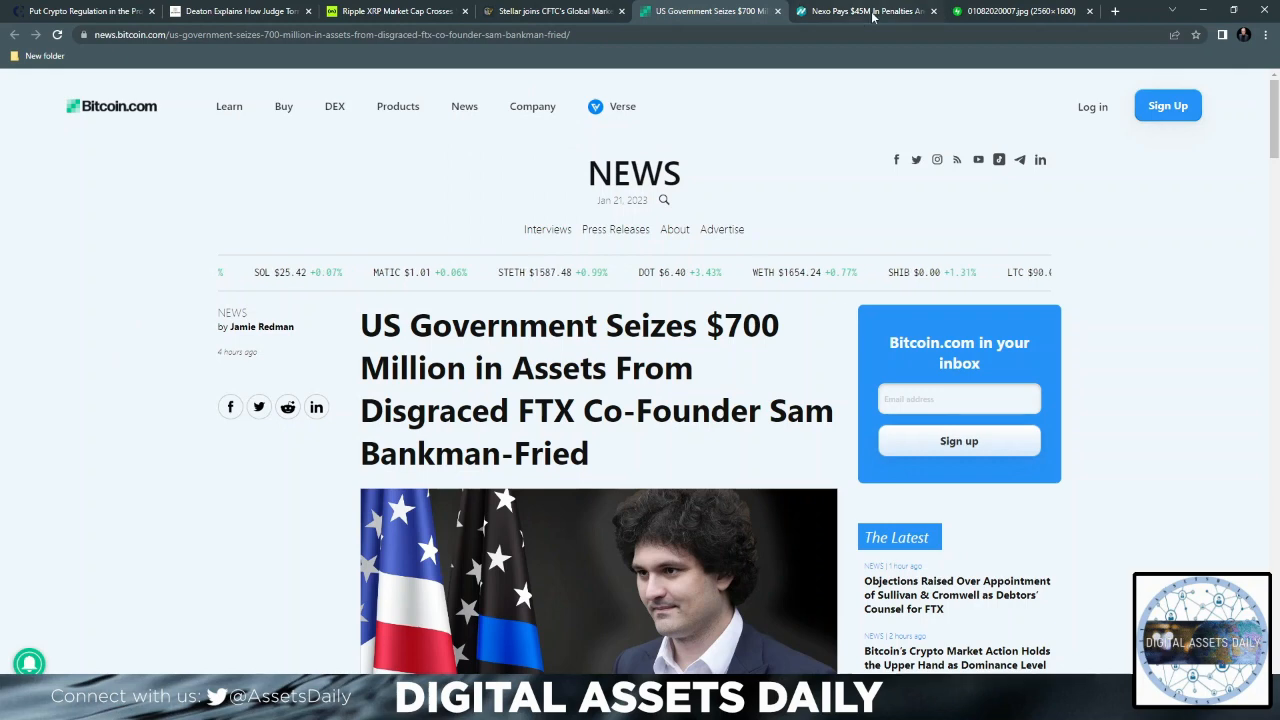
Switch to NewsBTC's Nexo $45M penalties article and read down to 'What Is EIP And Why The Fine?'.
click(860, 11)
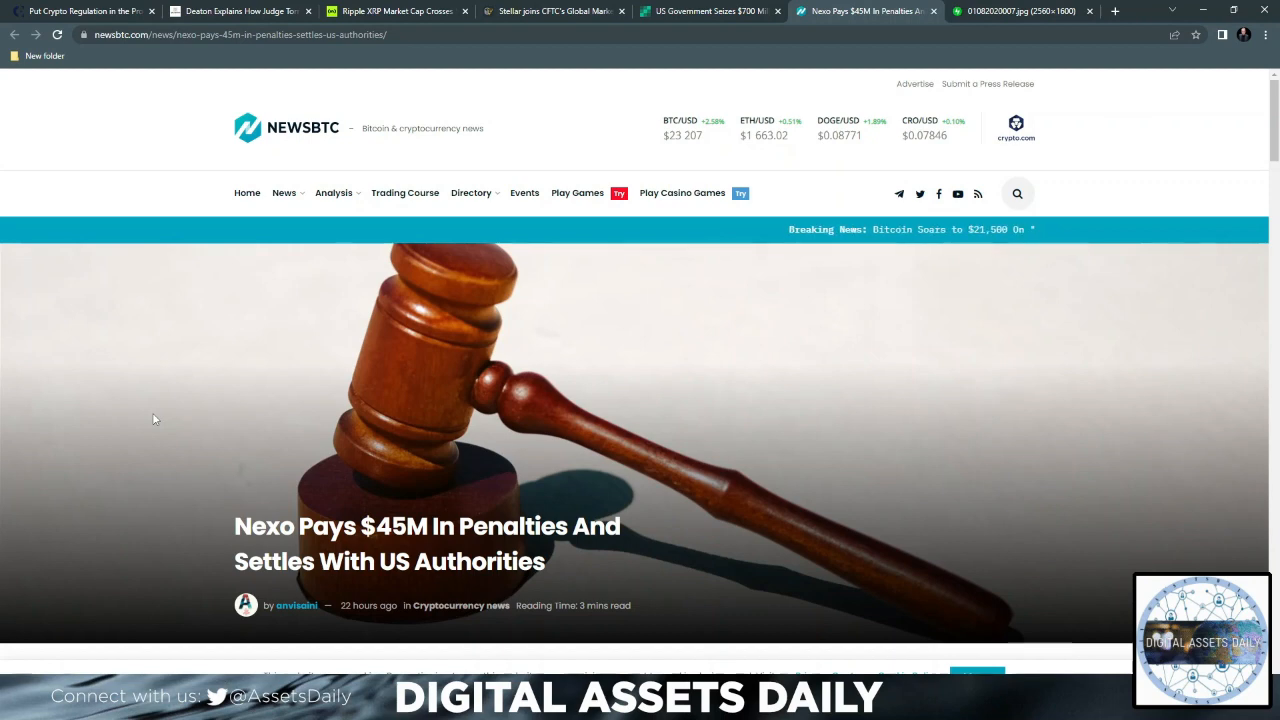
scroll(down, 3)
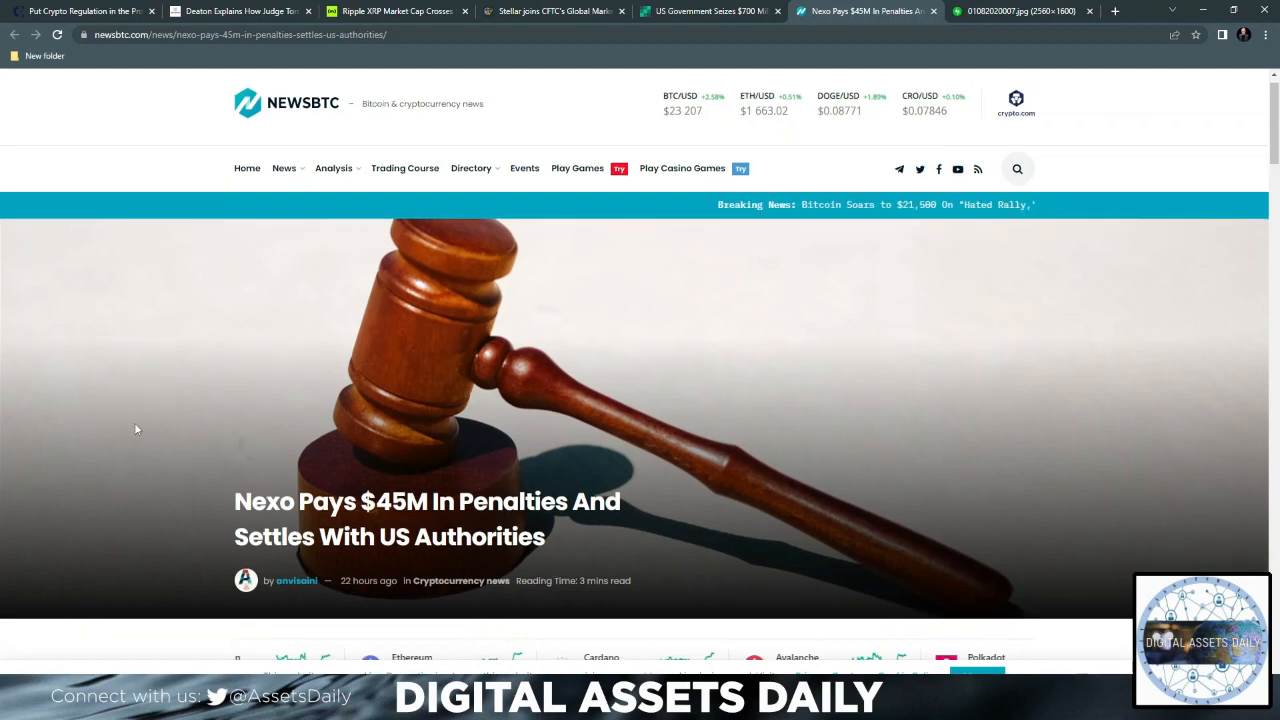
scroll(down, 3)
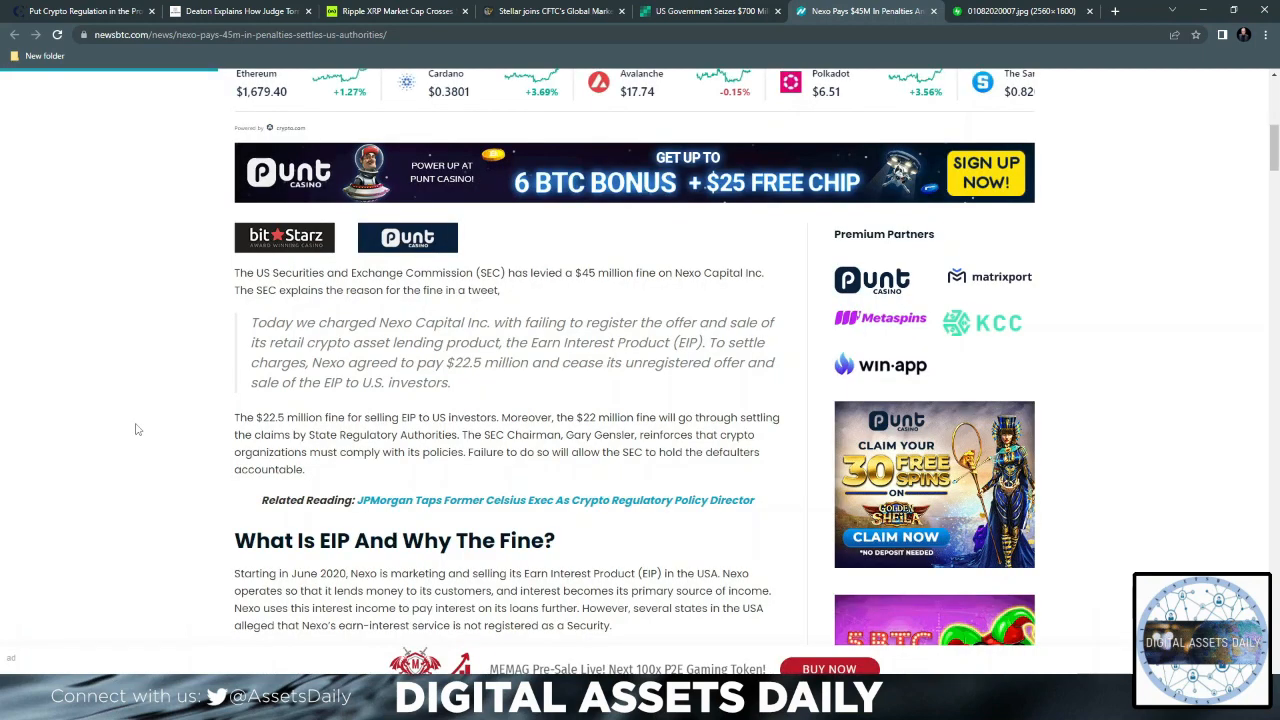
scroll(down, 3)
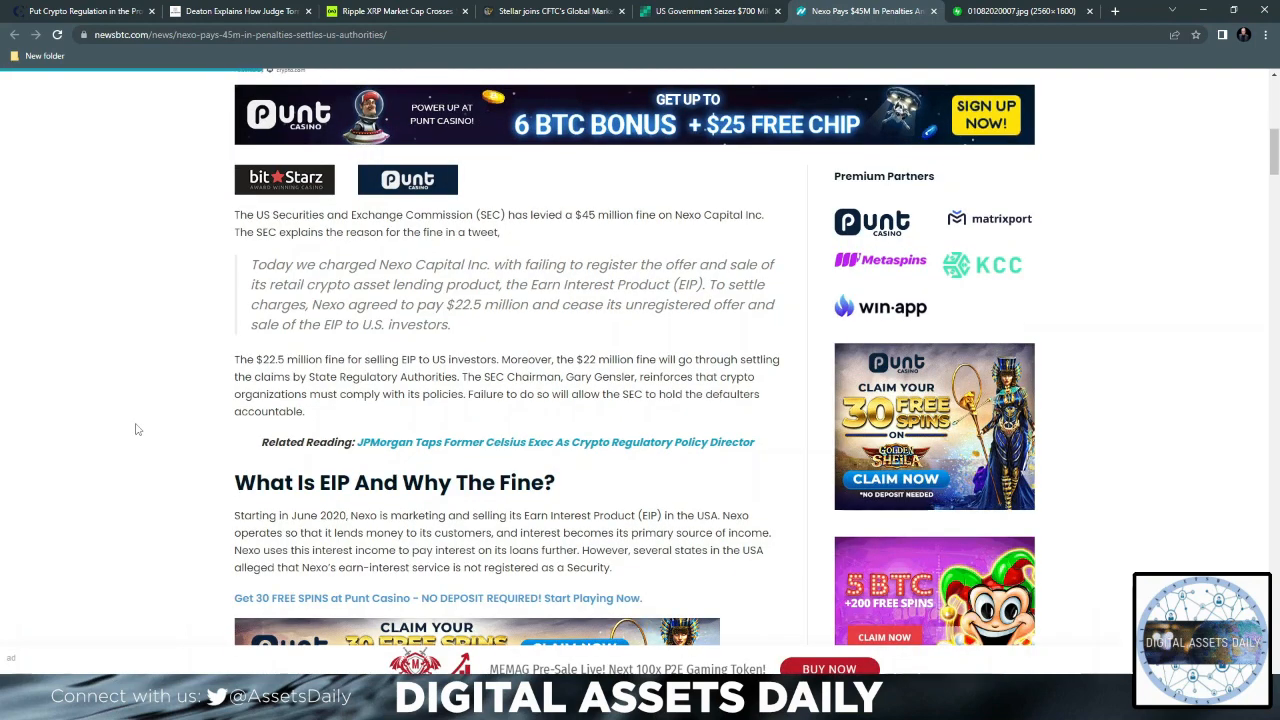